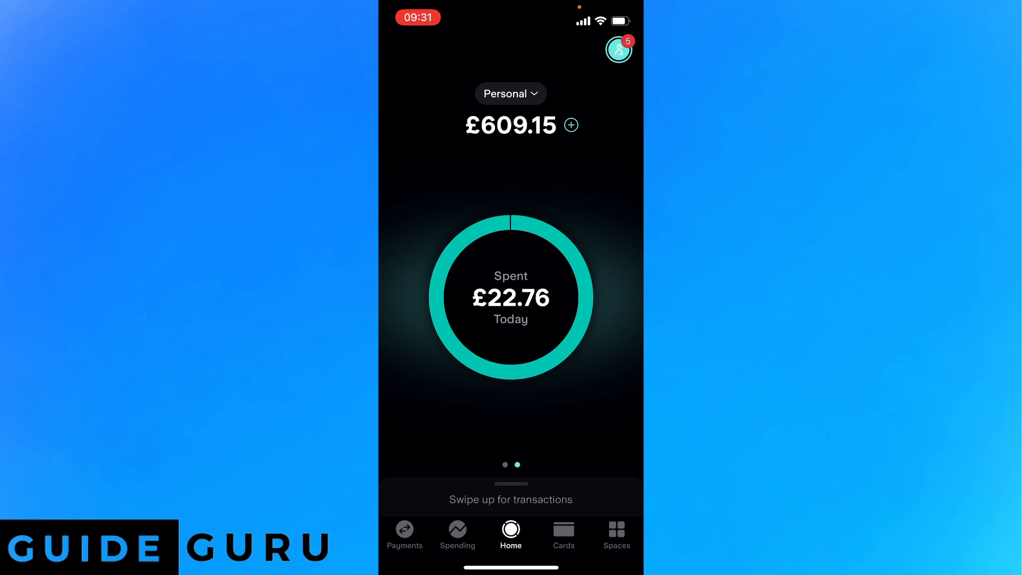
Begin adding a new payee from the Payments screen.
click(404, 534)
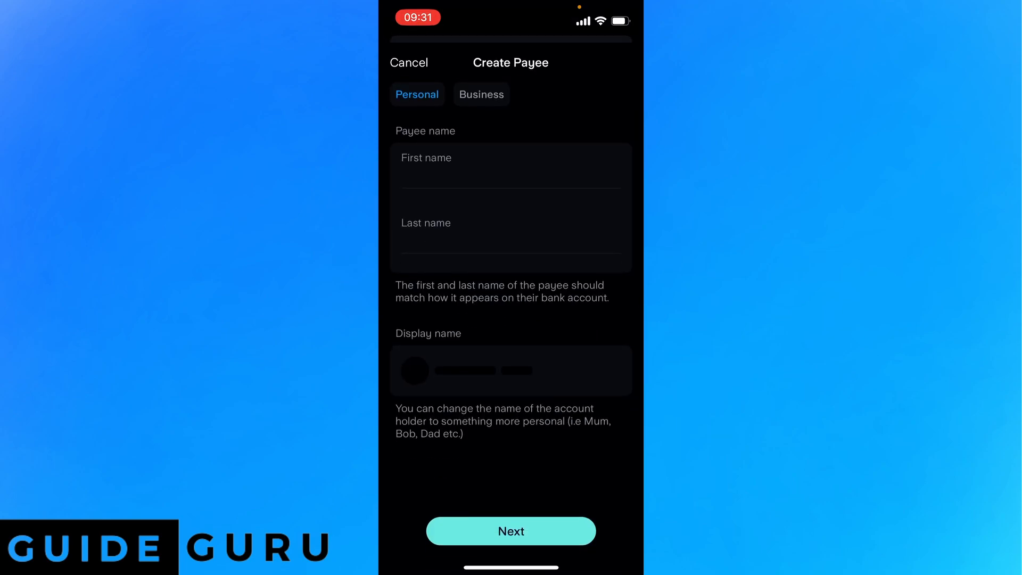
click(481, 94)
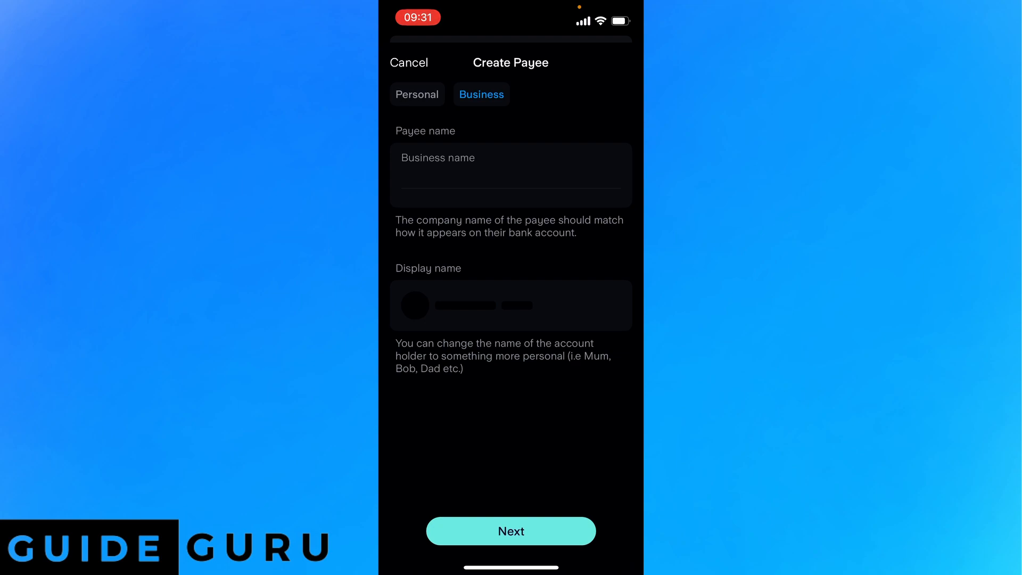
click(416, 95)
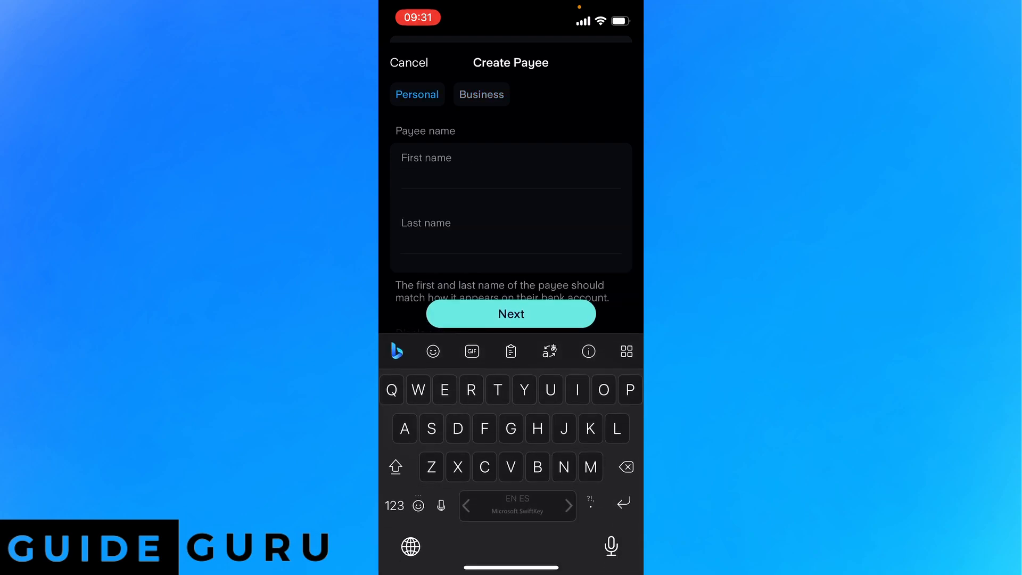
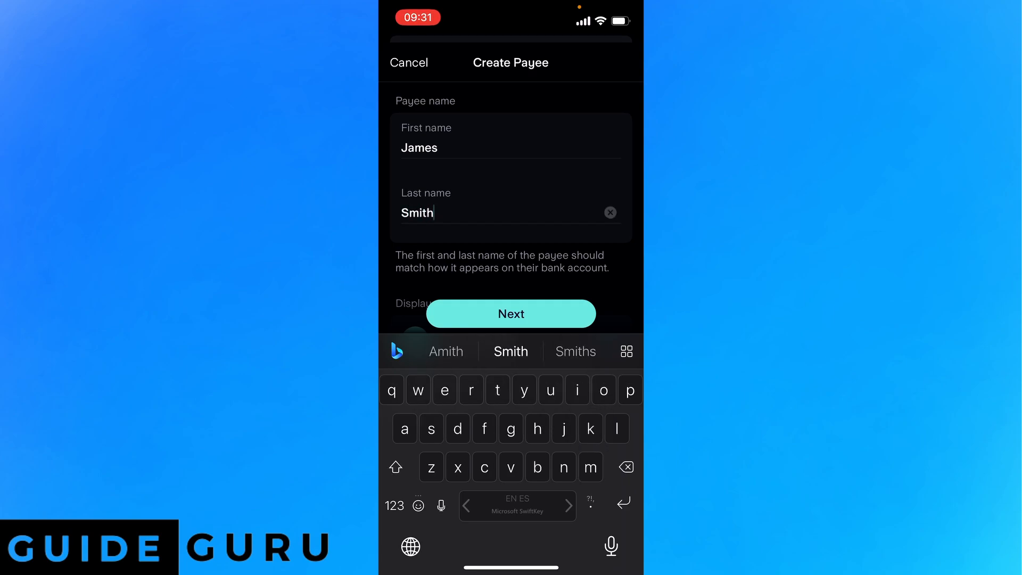
click(510, 313)
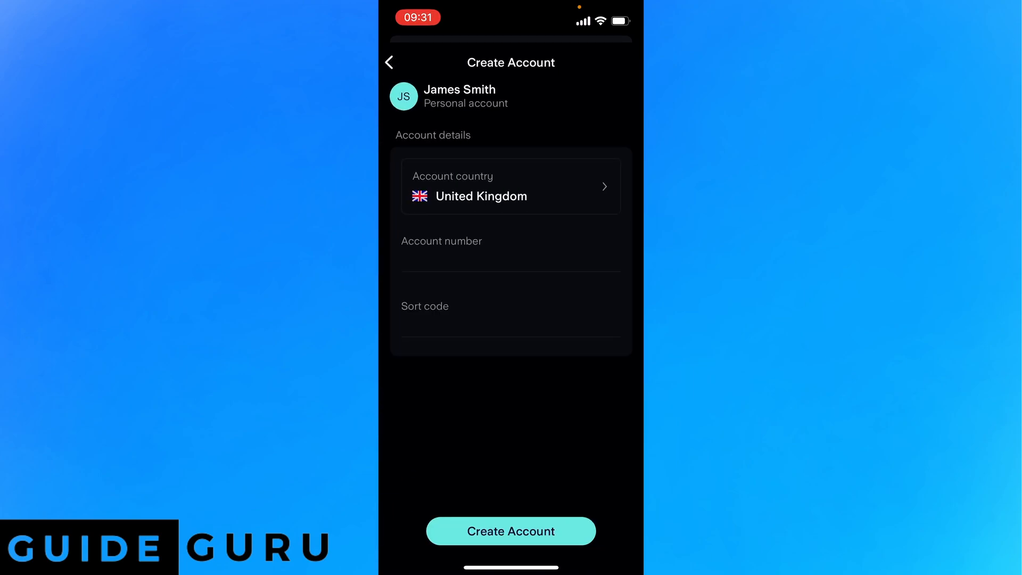
click(510, 184)
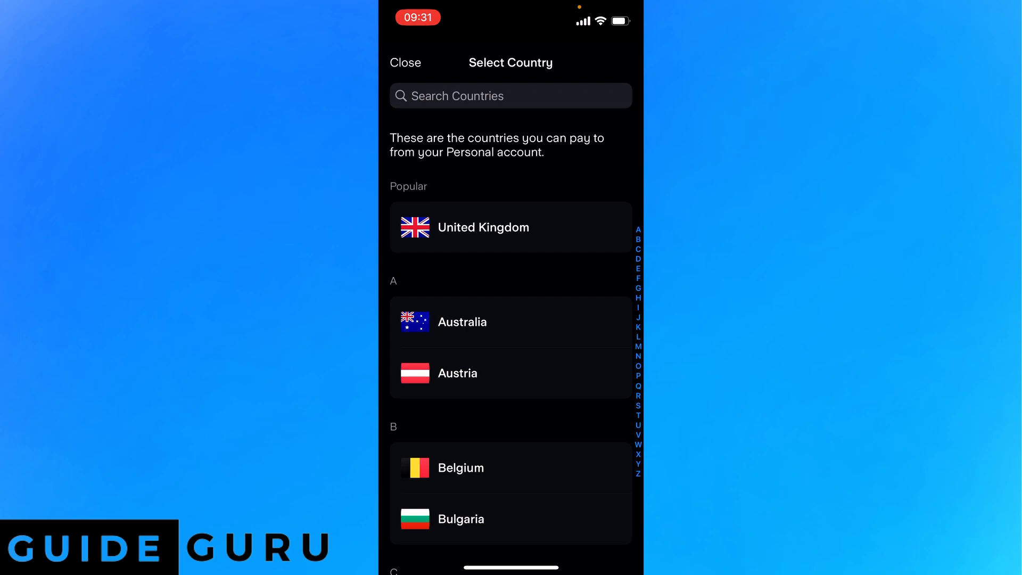
click(483, 227)
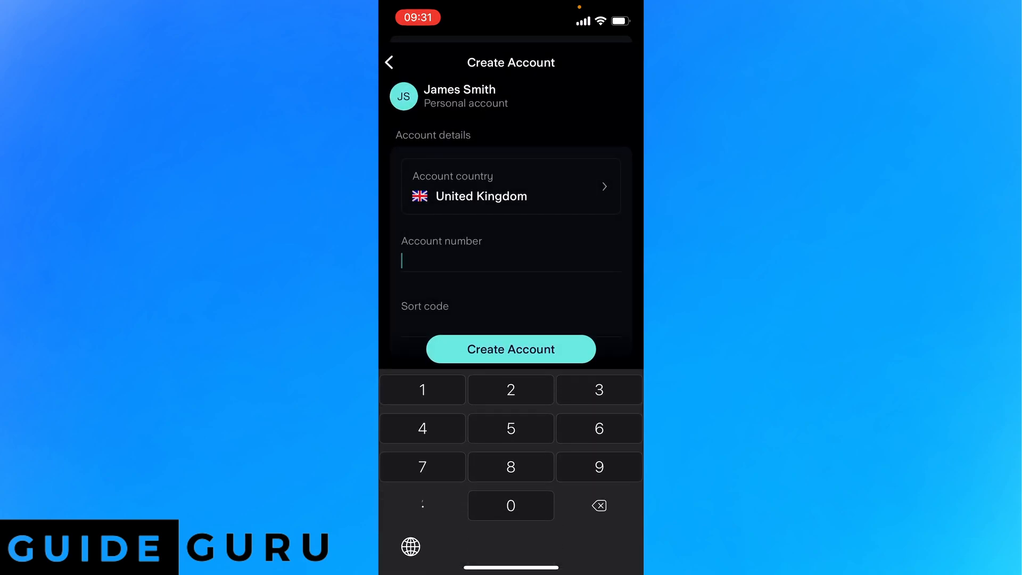
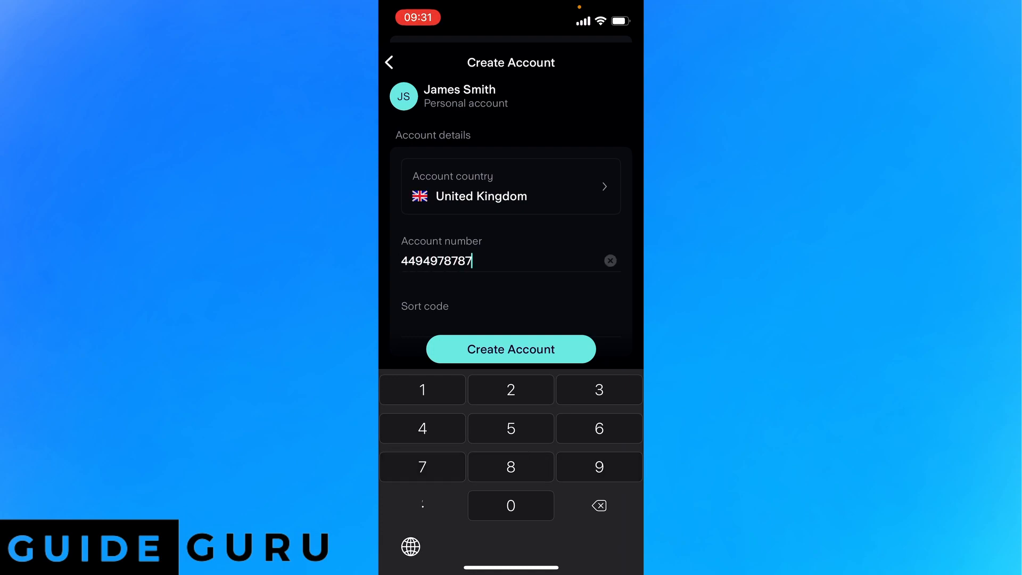
click(509, 349)
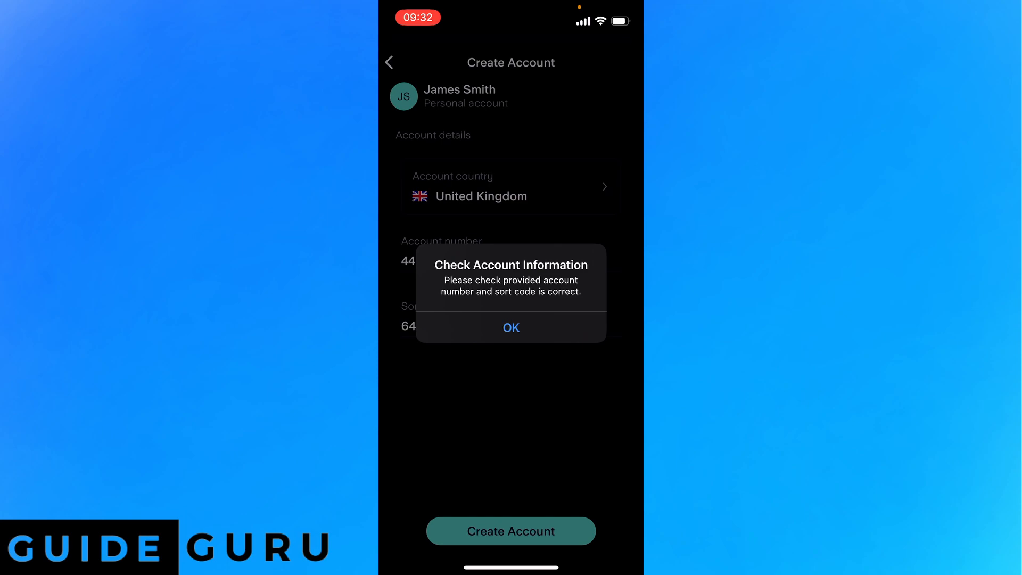
Dismiss the rejected account warning and view the second recent payee instead.
click(510, 327)
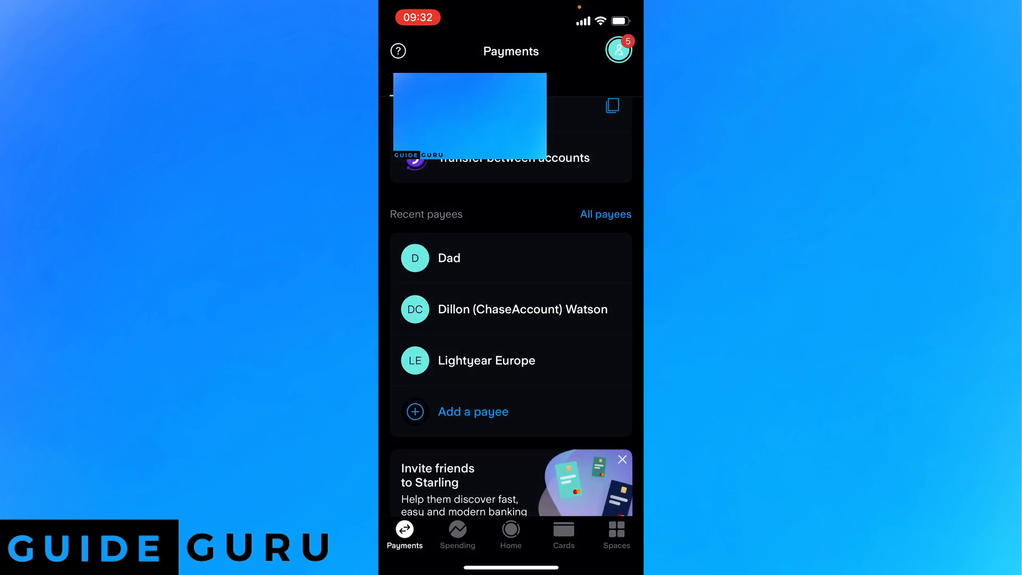
click(522, 309)
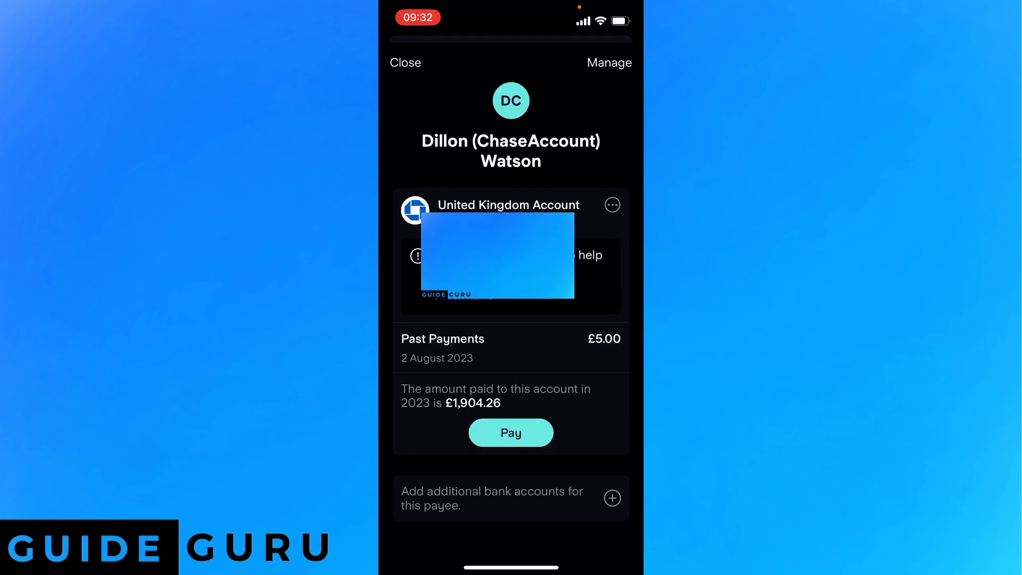
Set up a £1.00 payment to this payee with reference 'Yt' and bring up its review.
click(510, 432)
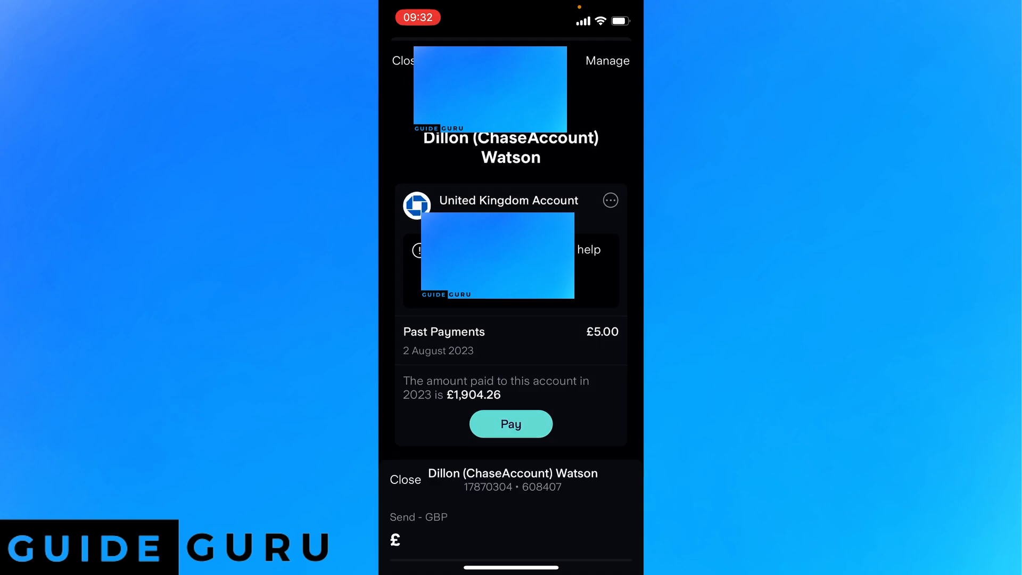
click(510, 423)
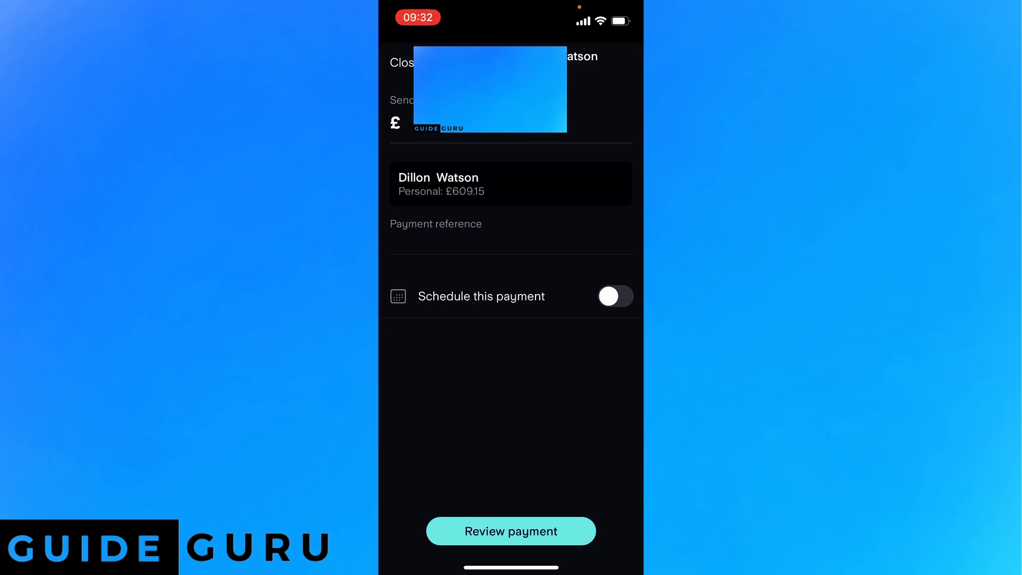
click(424, 123)
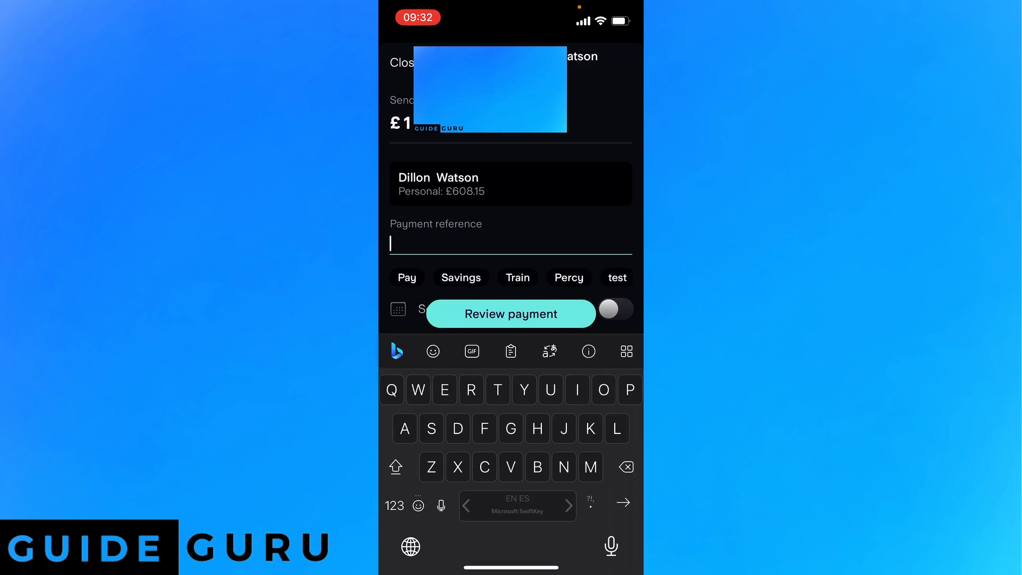
text(Yt)
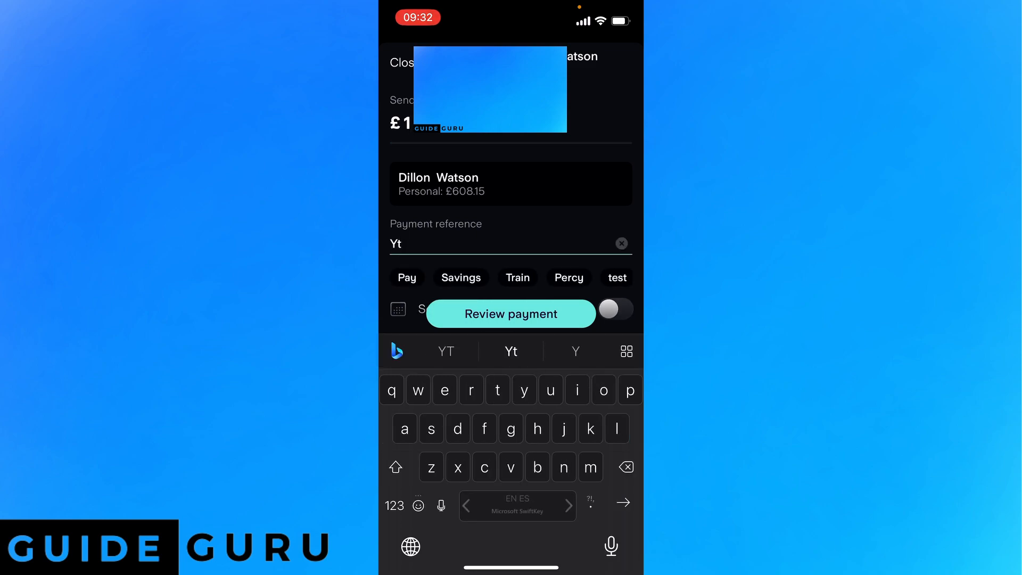
click(510, 313)
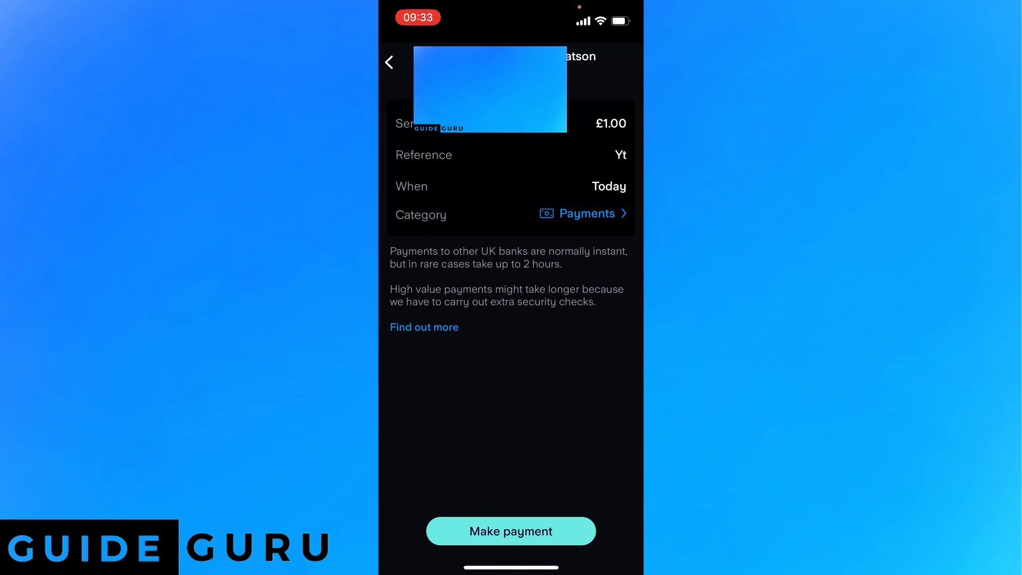
Browse the categories, keep Payments, and send the £1.00 payment.
click(581, 212)
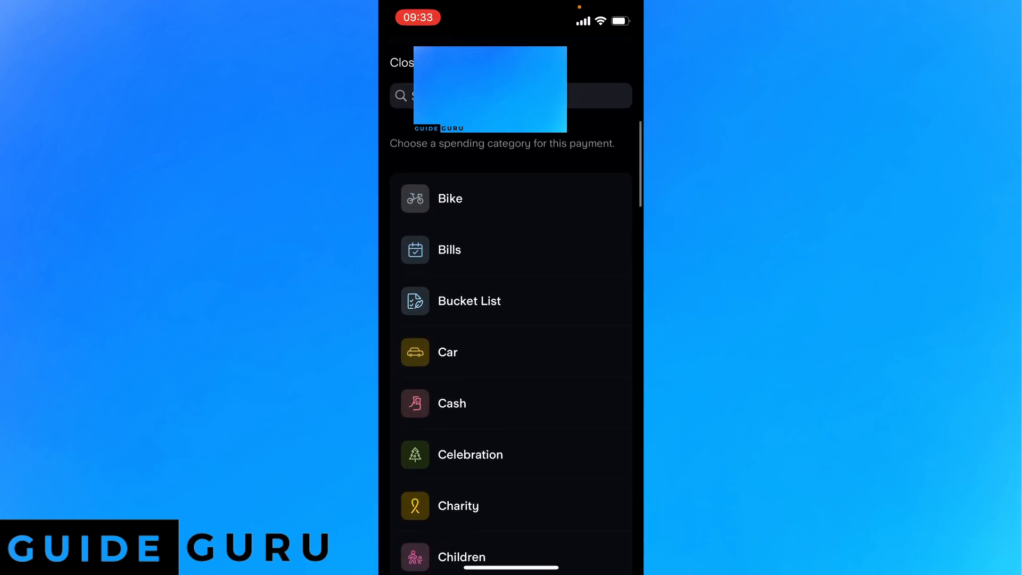
scroll(down, 3)
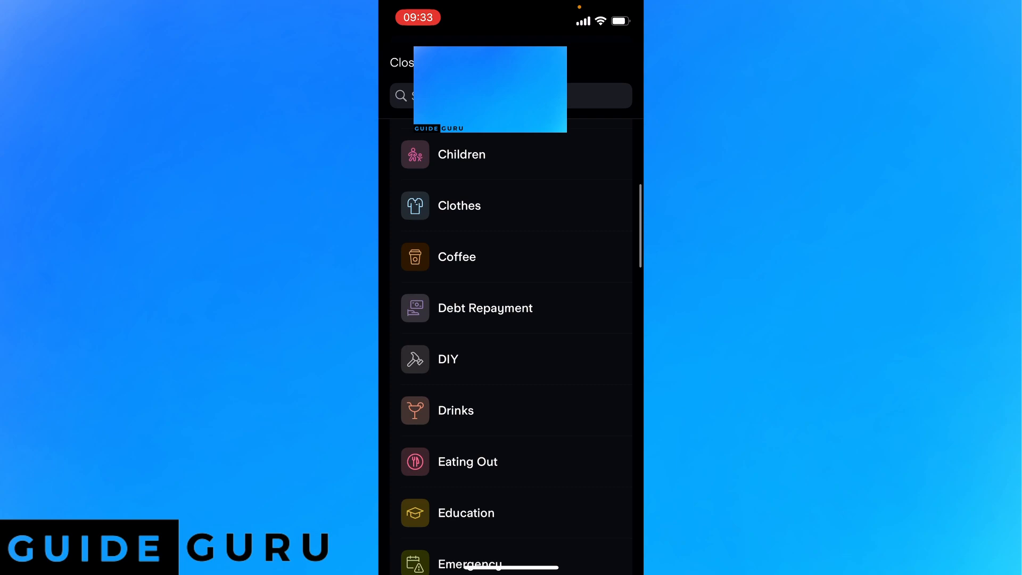
scroll(down, 3)
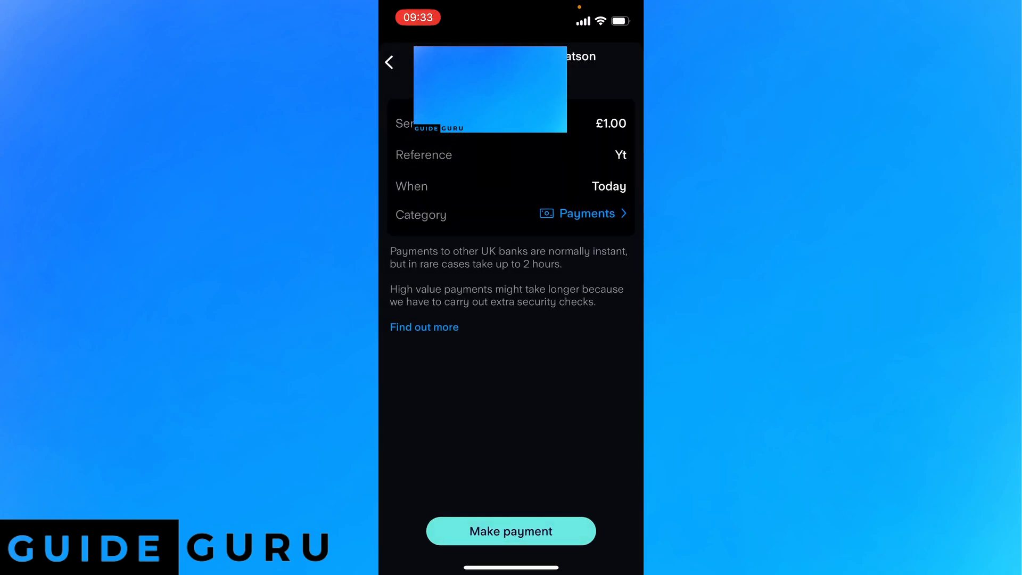
click(510, 530)
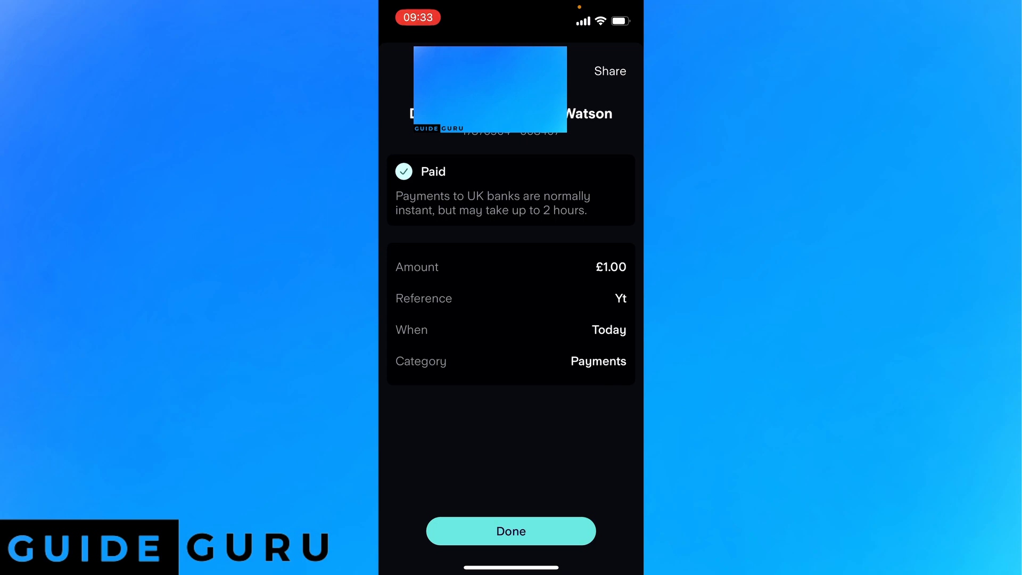
Finish with the Paid confirmation and return to the payee's page showing the £1.00 payment.
click(609, 71)
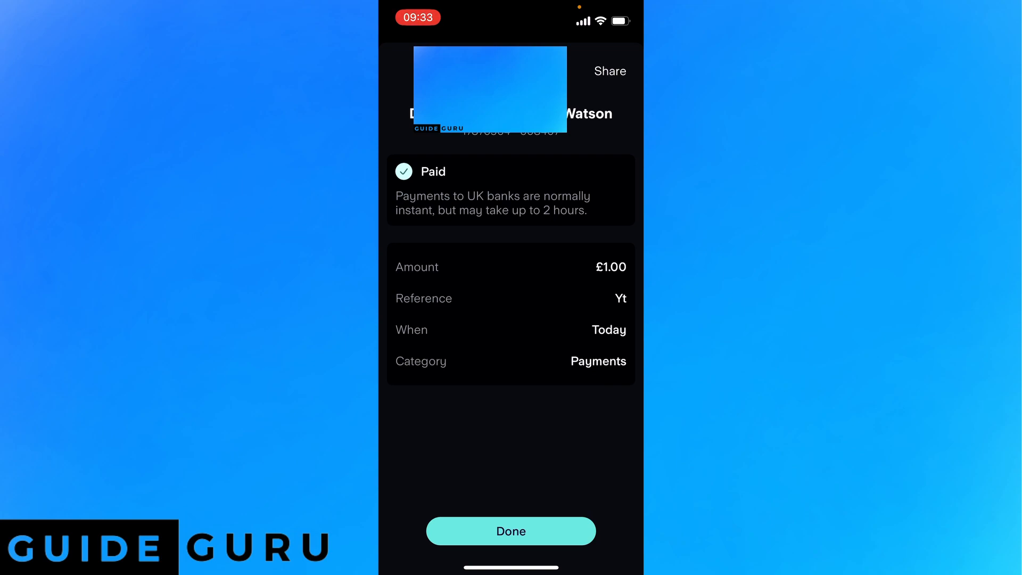
click(510, 530)
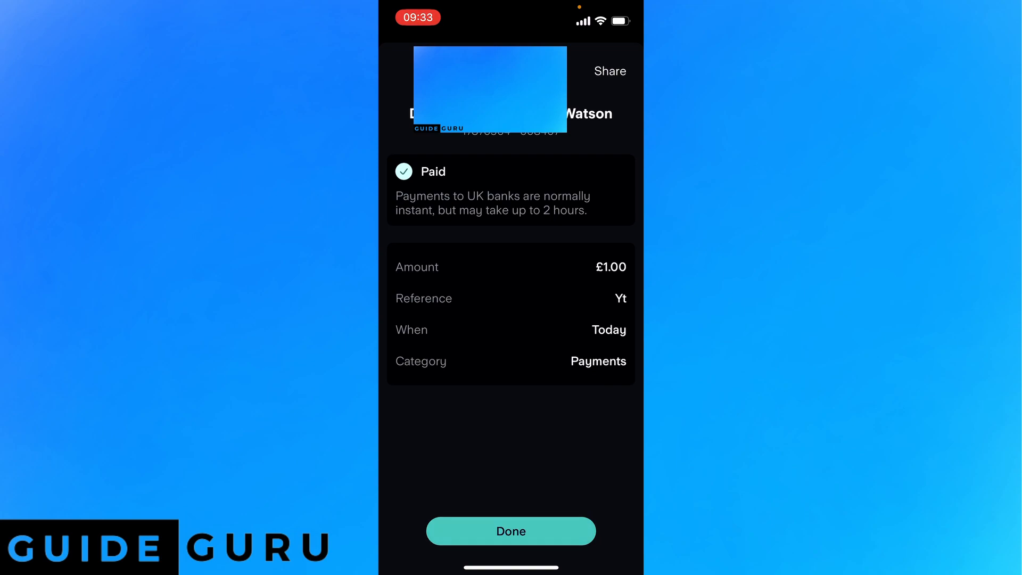
click(509, 530)
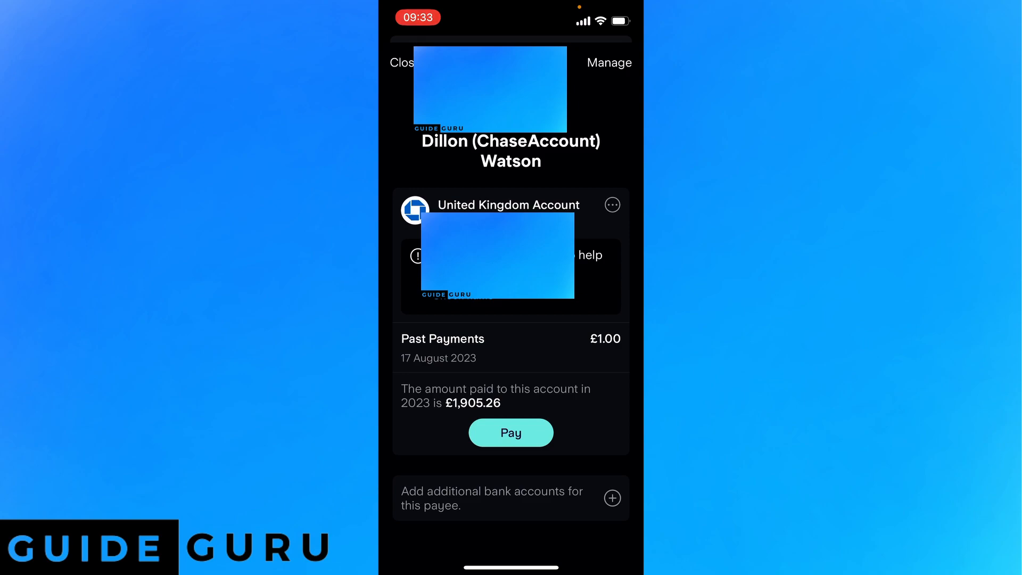